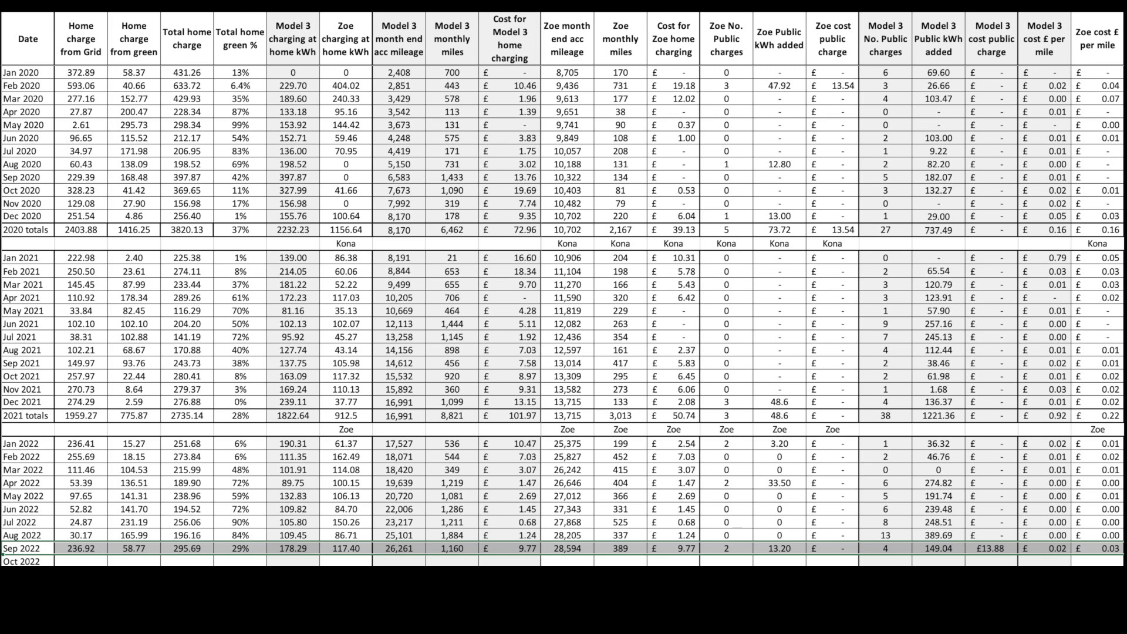
# - Advance the slideshow through to the Home Assistant temperature and humidity gauge dashboard
pyautogui.click(187, 548)
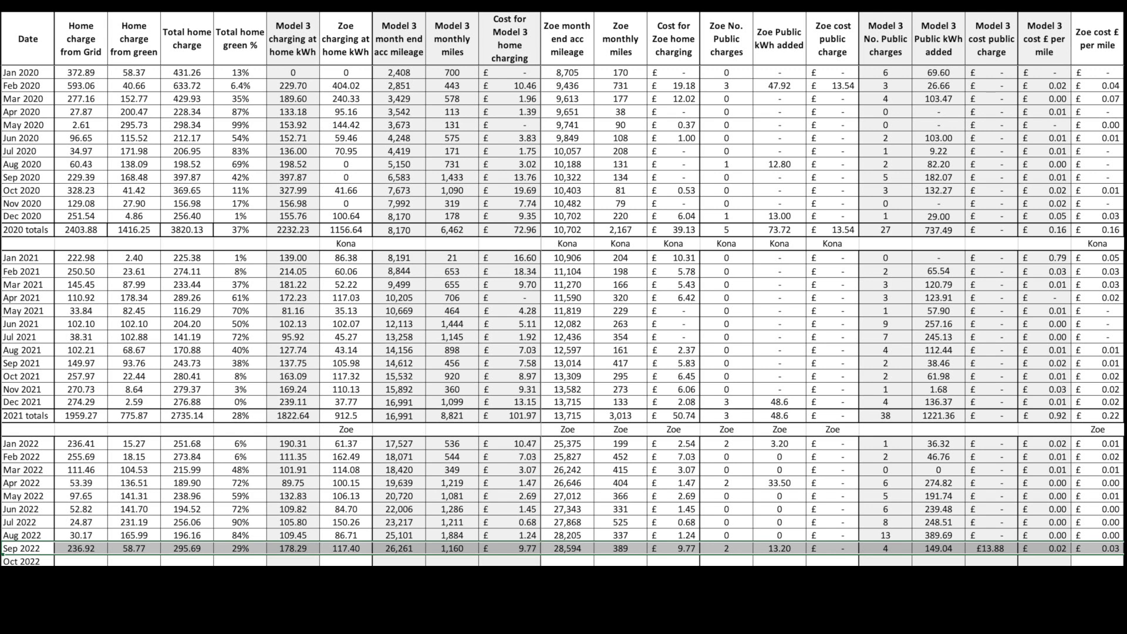
pyautogui.click(133, 548)
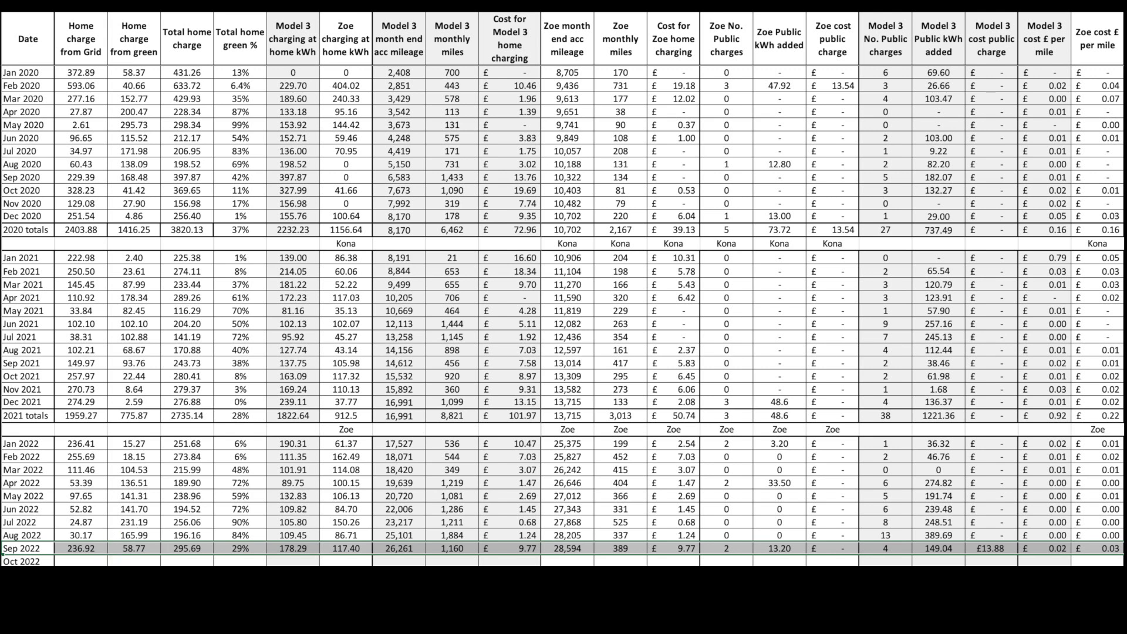
pyautogui.click(293, 548)
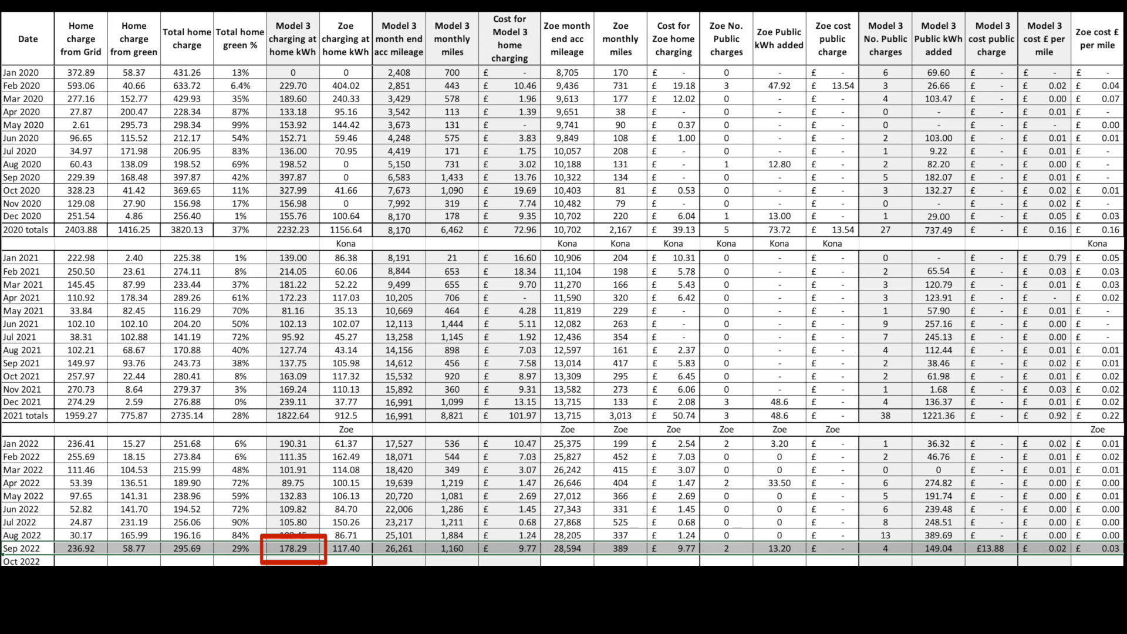
pyautogui.click(345, 548)
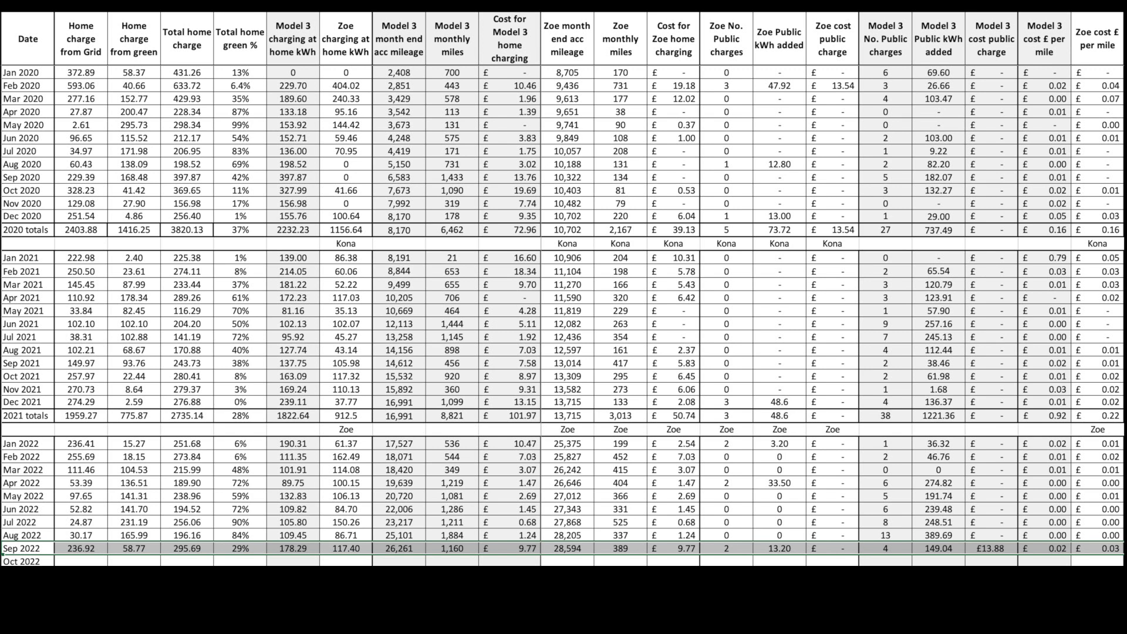
pyautogui.click(450, 548)
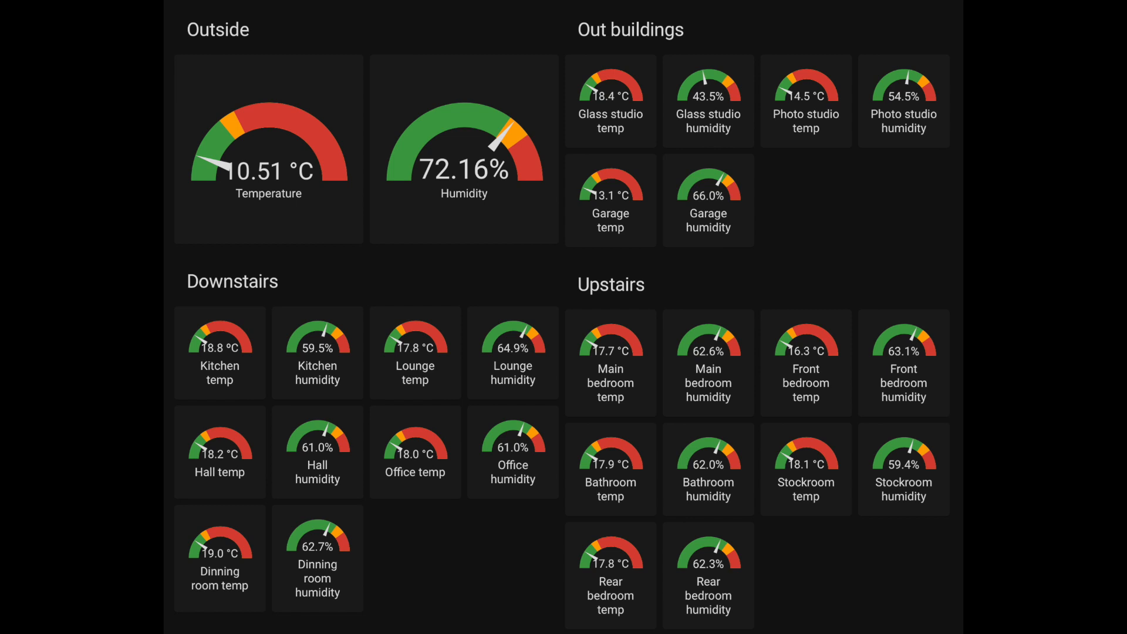
pyautogui.click(219, 553)
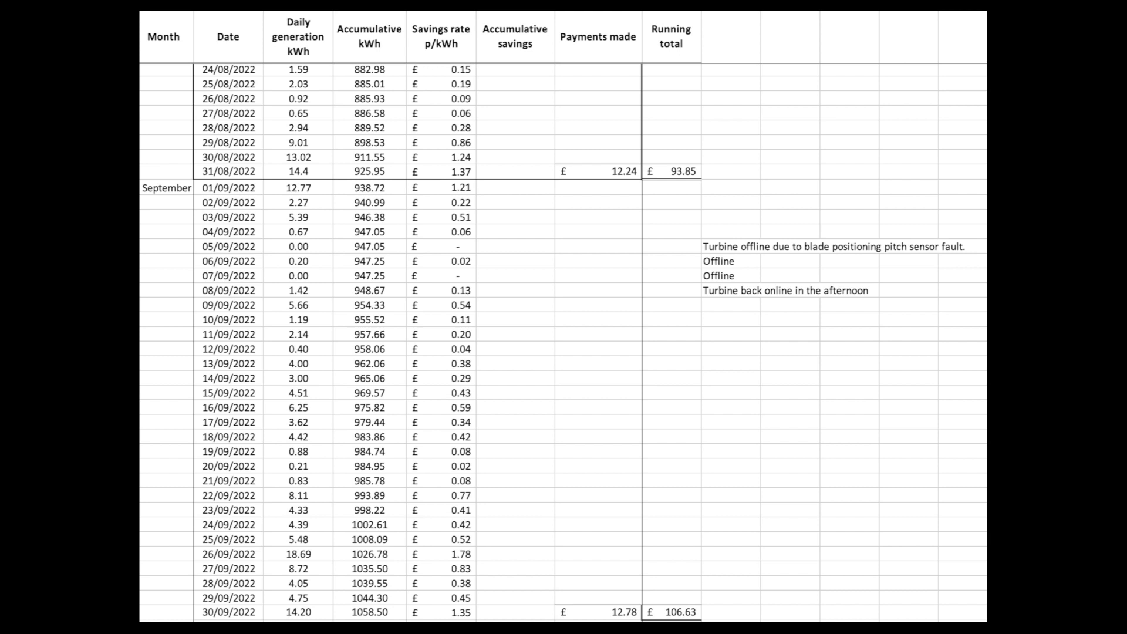
# - Advance to the Excel daily generation, savings rate and running total sheet for September 2022
pyautogui.click(596, 613)
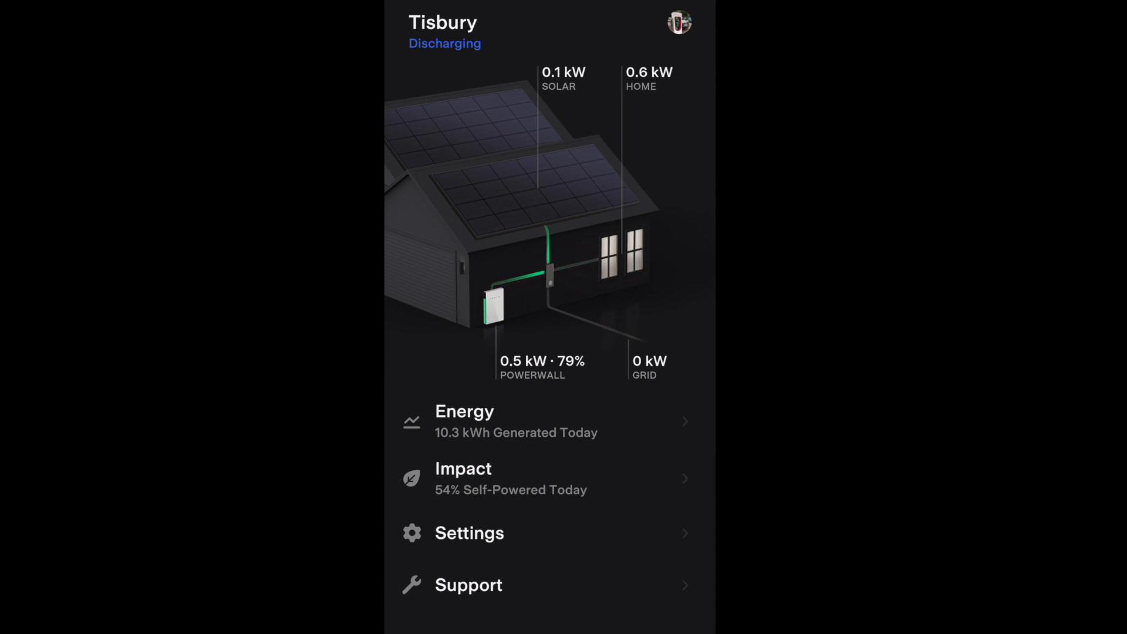
# - Advance to the Tesla app Tisbury home screen with the live power-flow diagram
pyautogui.click(469, 533)
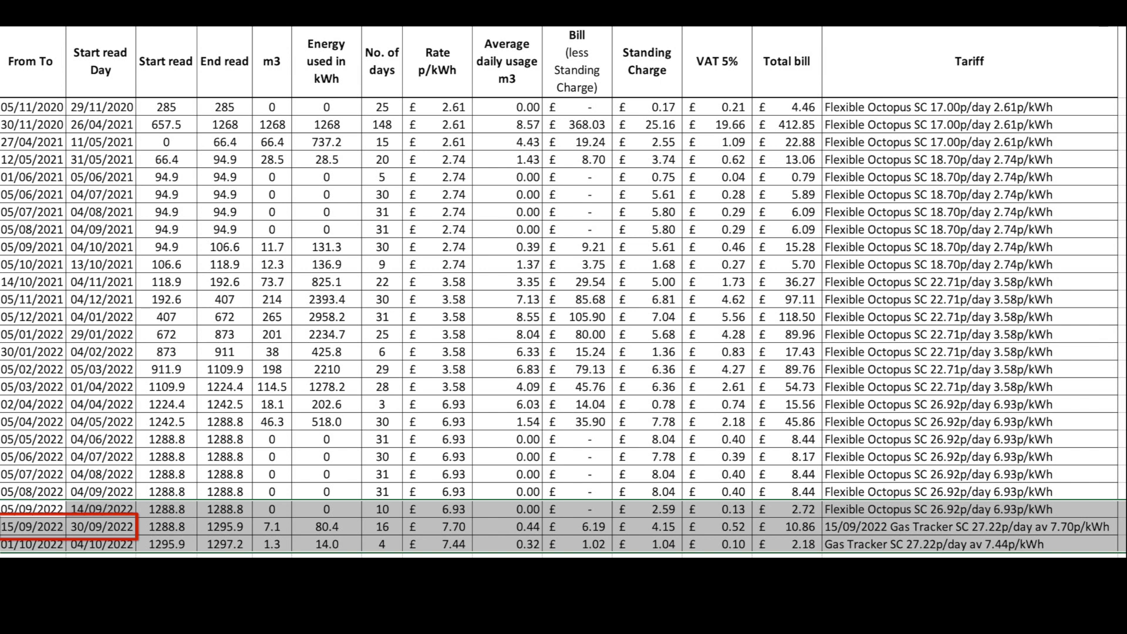
# - Advance to the Excel gas billing table with the 15/09/2022 start date boxed in red
pyautogui.click(69, 543)
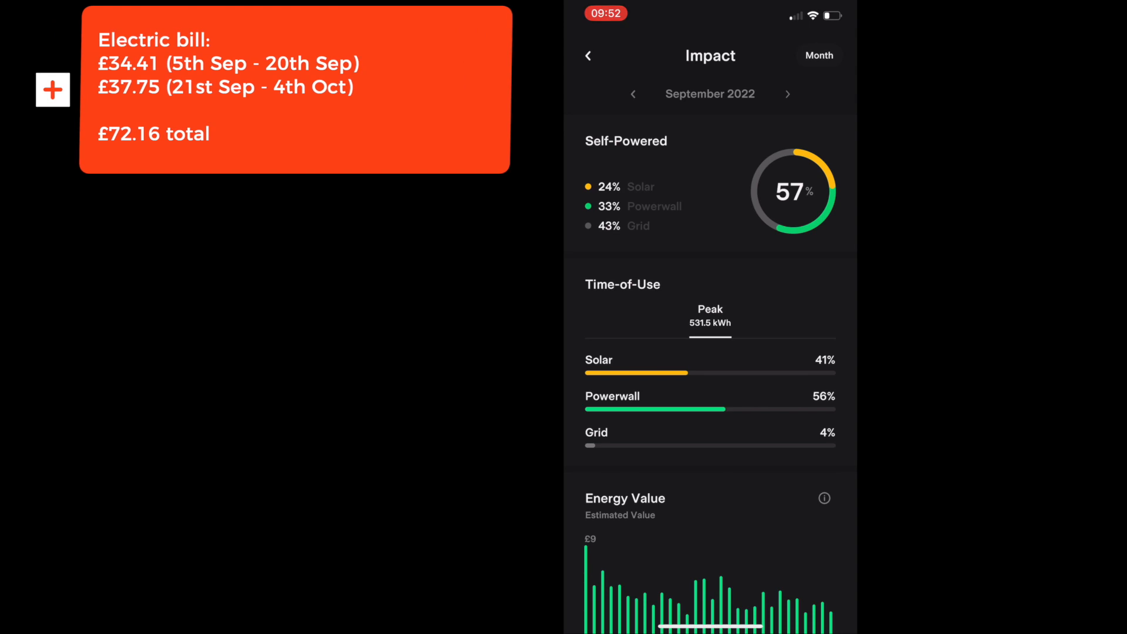
# - Scroll the Impact page past Solar Offset to the GoFaster rate plan estimate row
pyautogui.scroll(-3)
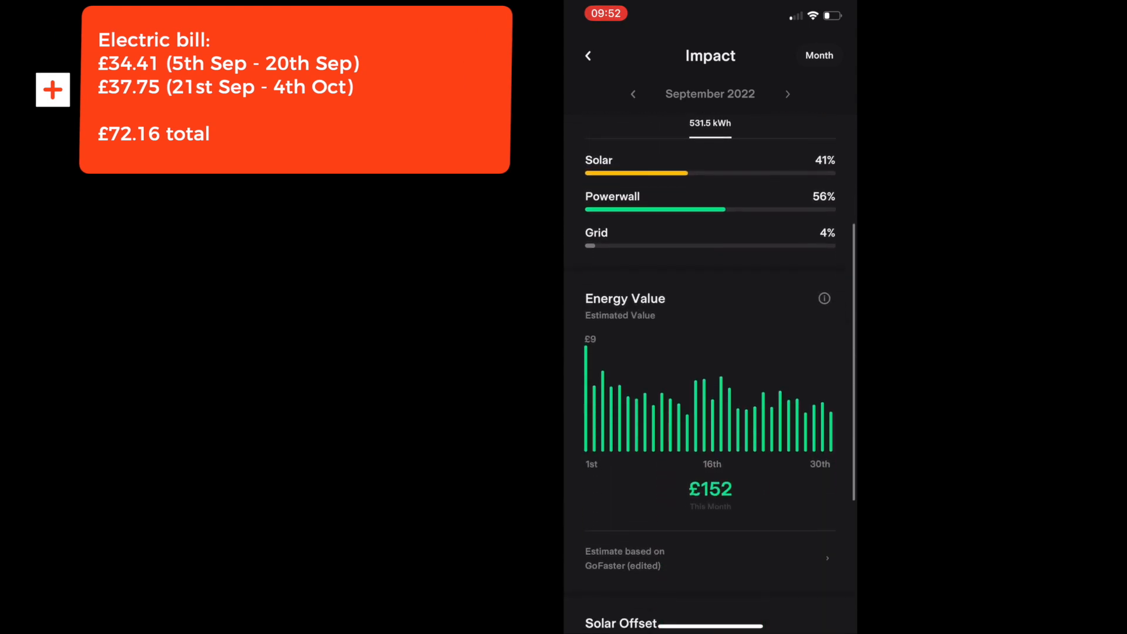
pyautogui.scroll(-3)
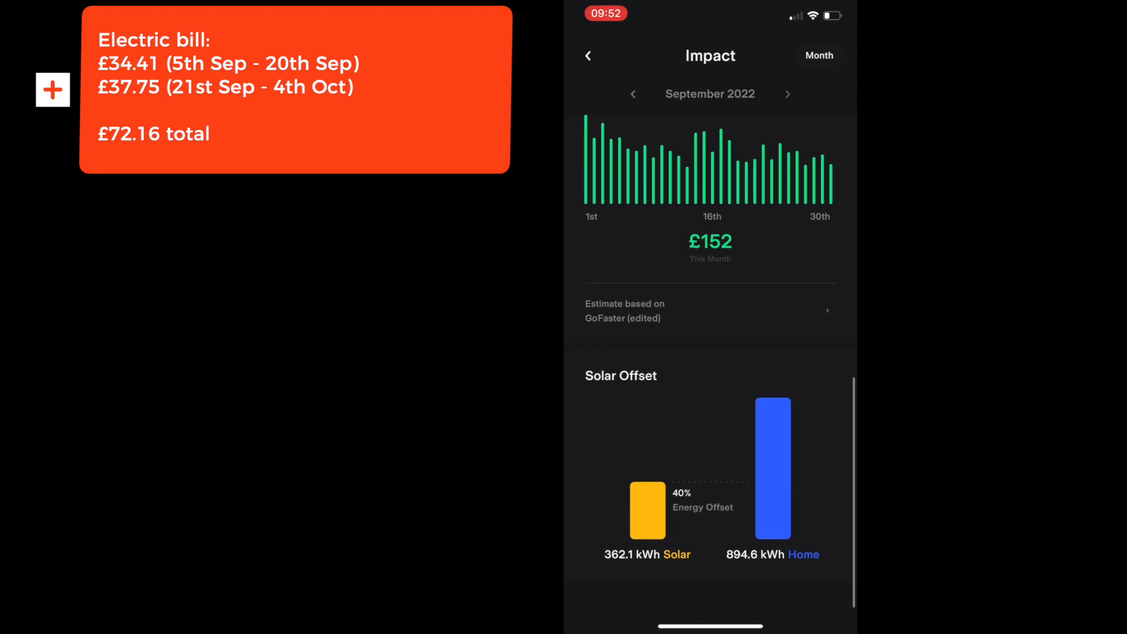
pyautogui.scroll(-3)
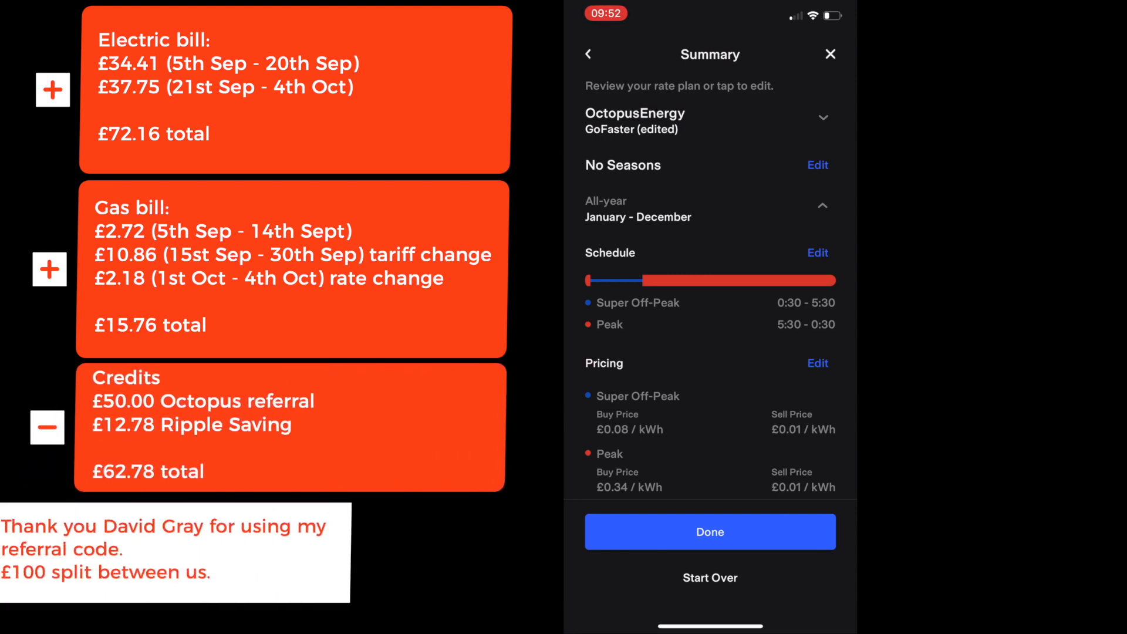
# - Show September 2022's solar generation, then home usage, then net grid use chart
pyautogui.click(709, 531)
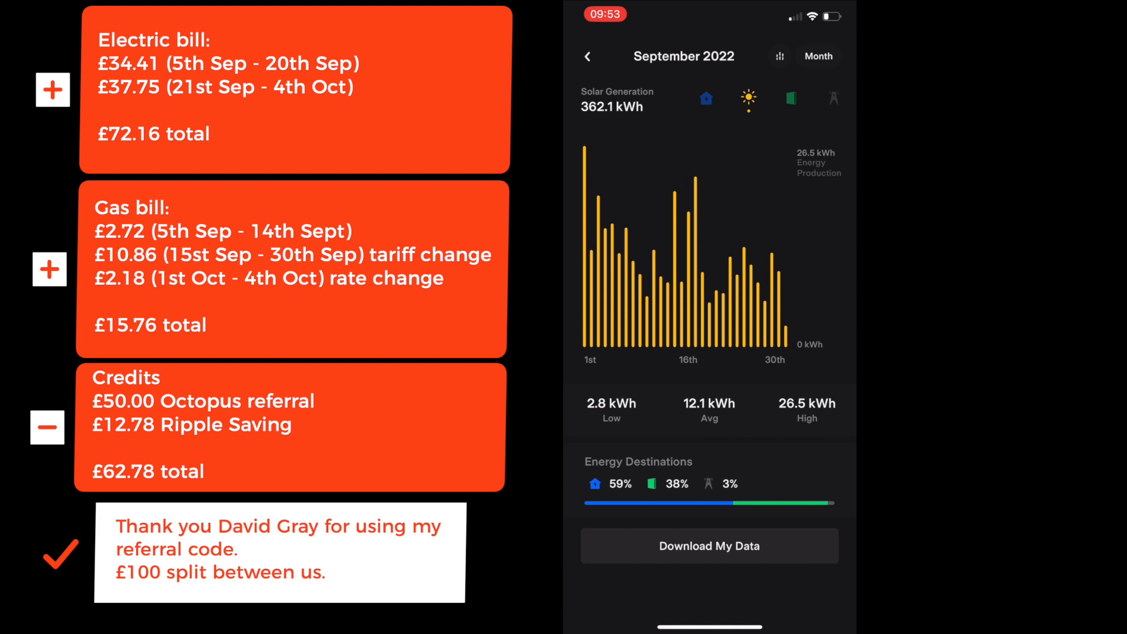
pyautogui.click(706, 99)
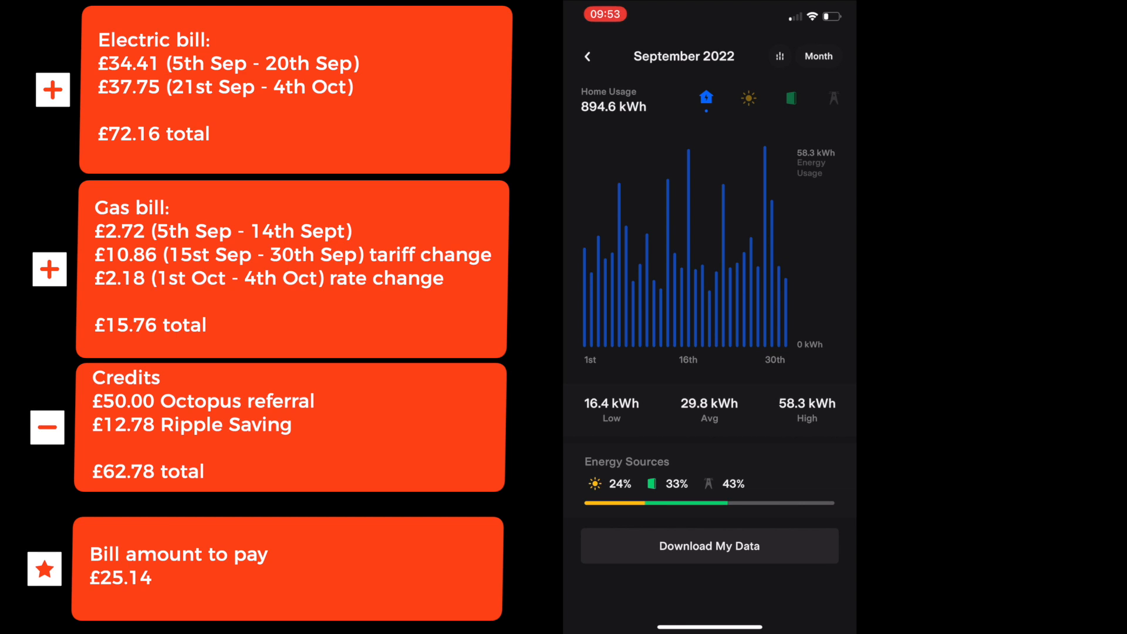
pyautogui.click(788, 97)
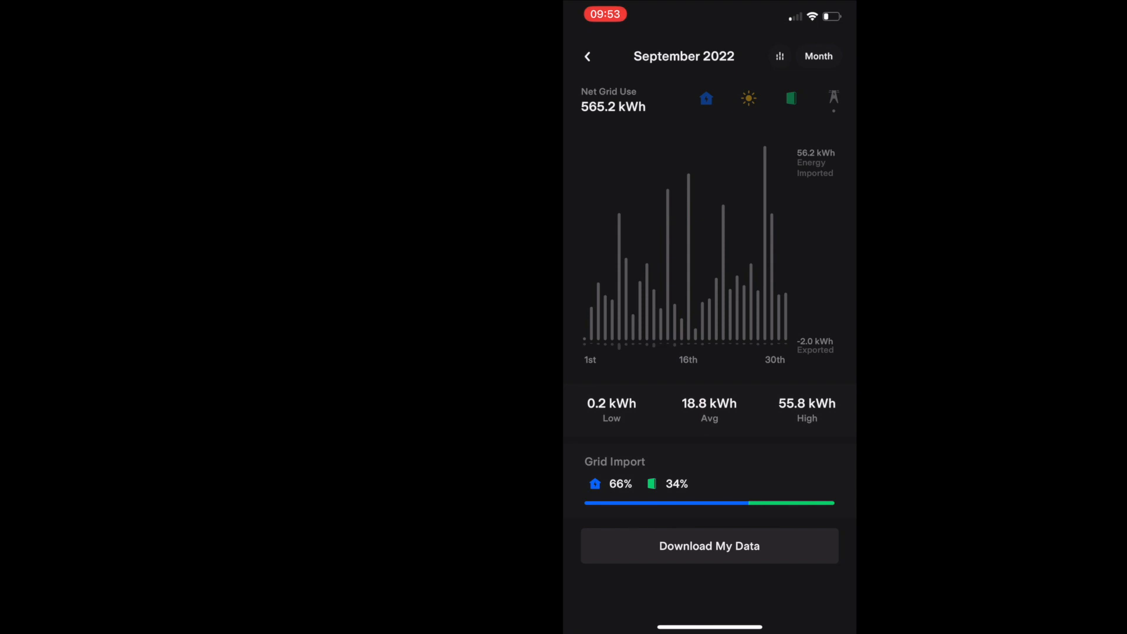
# - Show home usage by source, then solar generation, then Powerwall discharge and charge chart
pyautogui.click(705, 98)
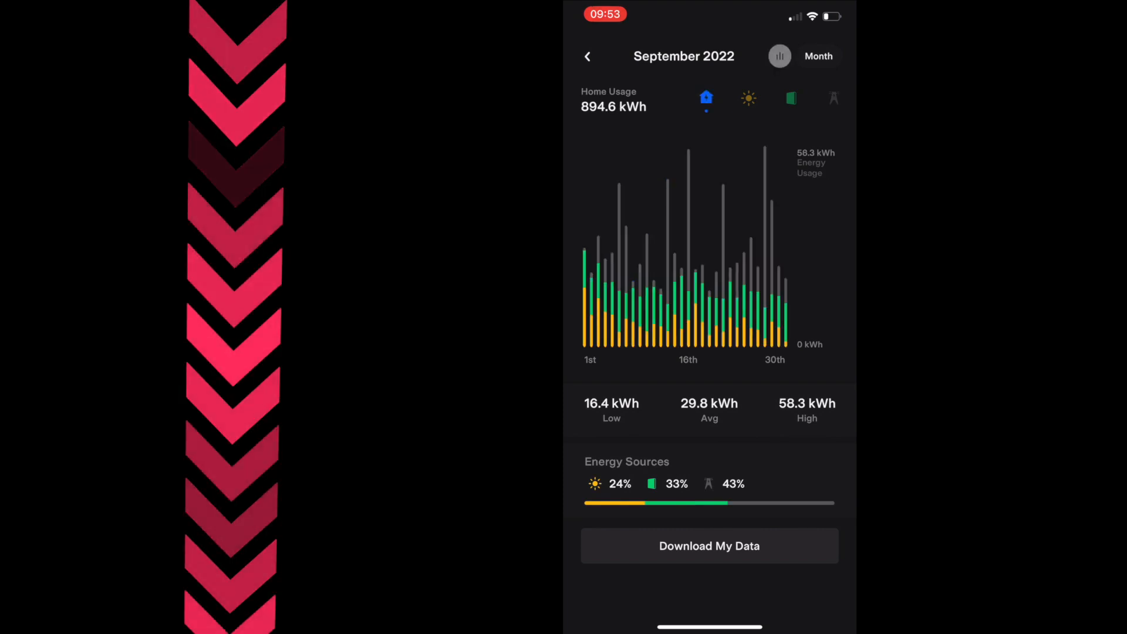
pyautogui.click(747, 98)
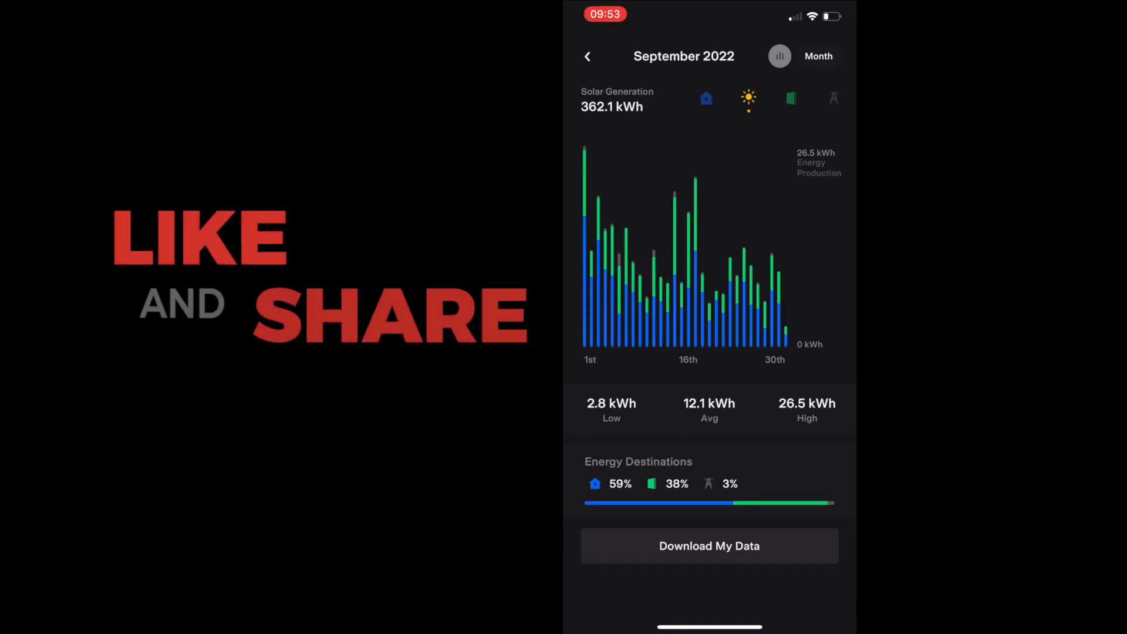
pyautogui.click(790, 98)
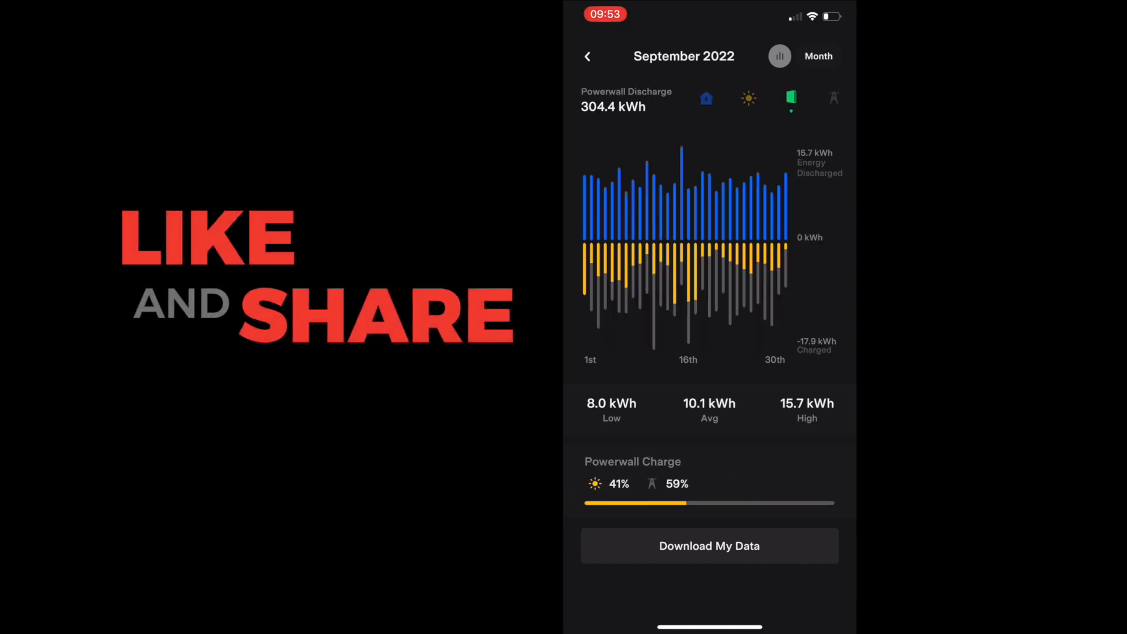